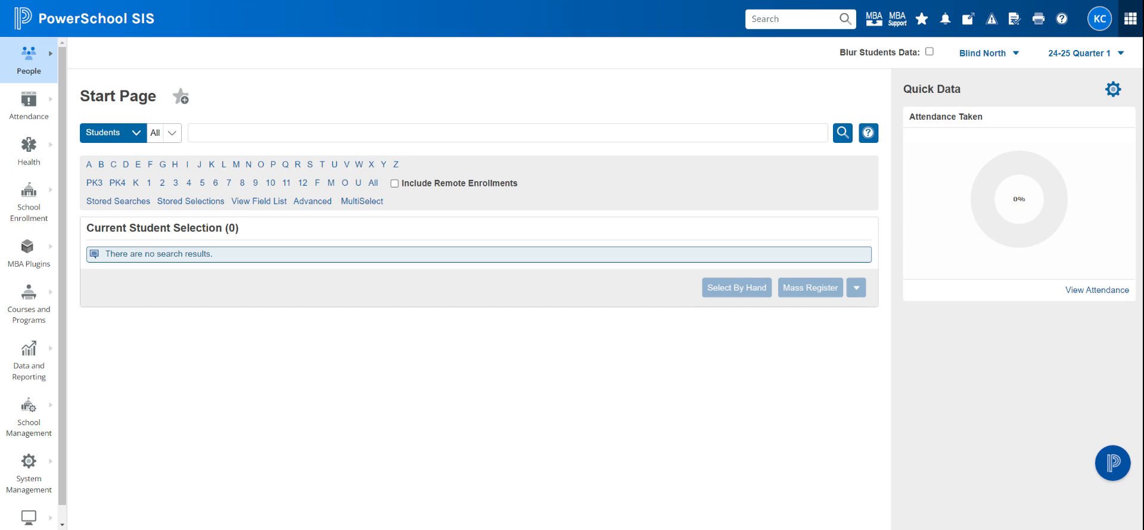
# Step: Select the two PK3 grade-level students and browse the Courses and Programs group actions
pyautogui.click(94, 182)
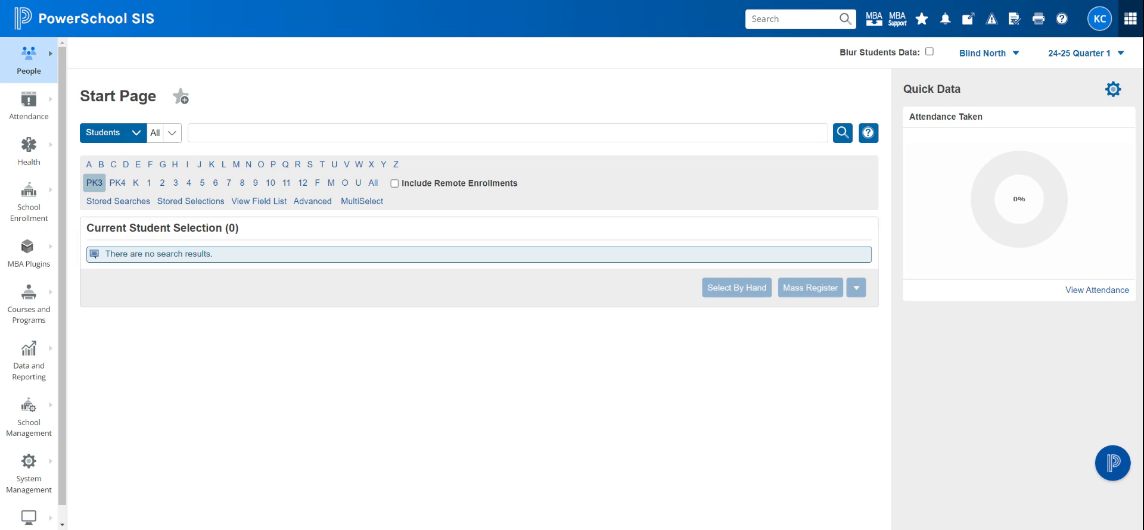
pyautogui.click(94, 184)
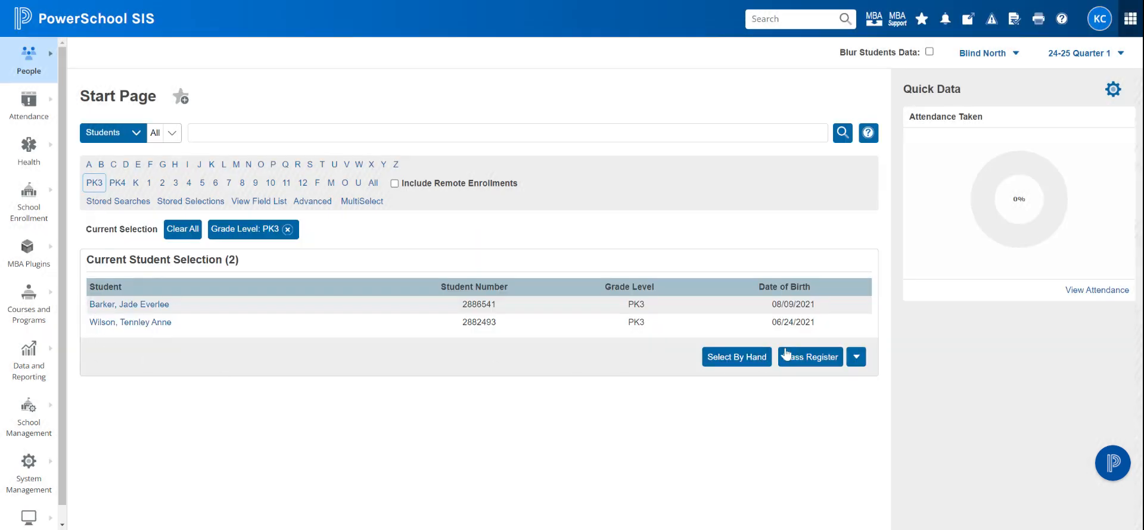
pyautogui.click(855, 357)
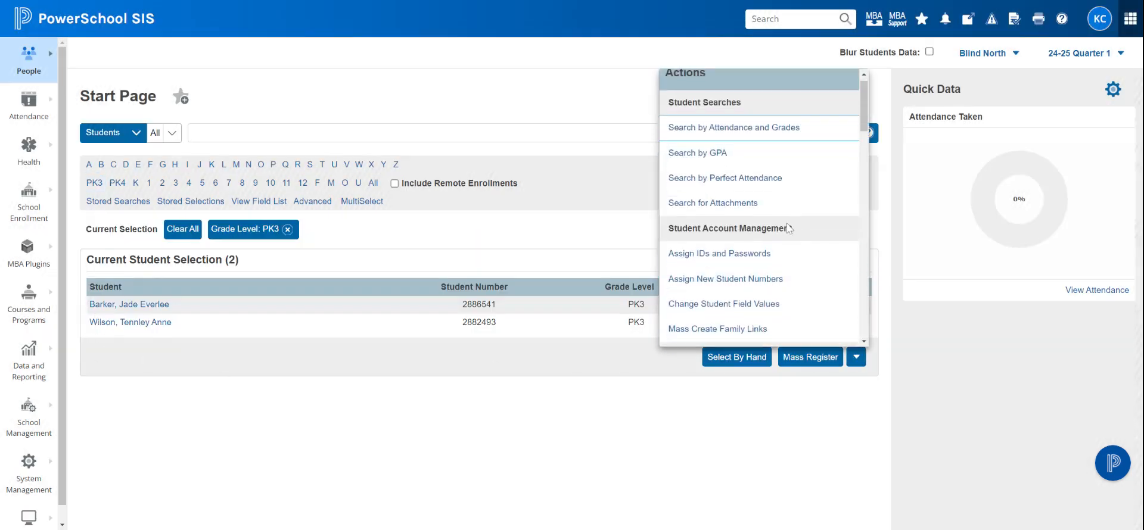
pyautogui.scroll(-3)
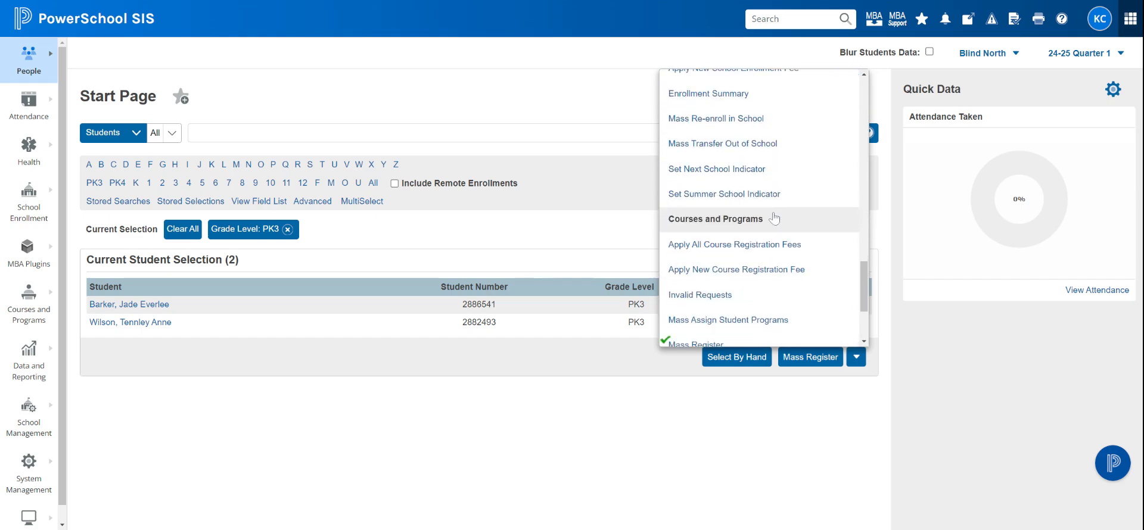
pyautogui.scroll(-3)
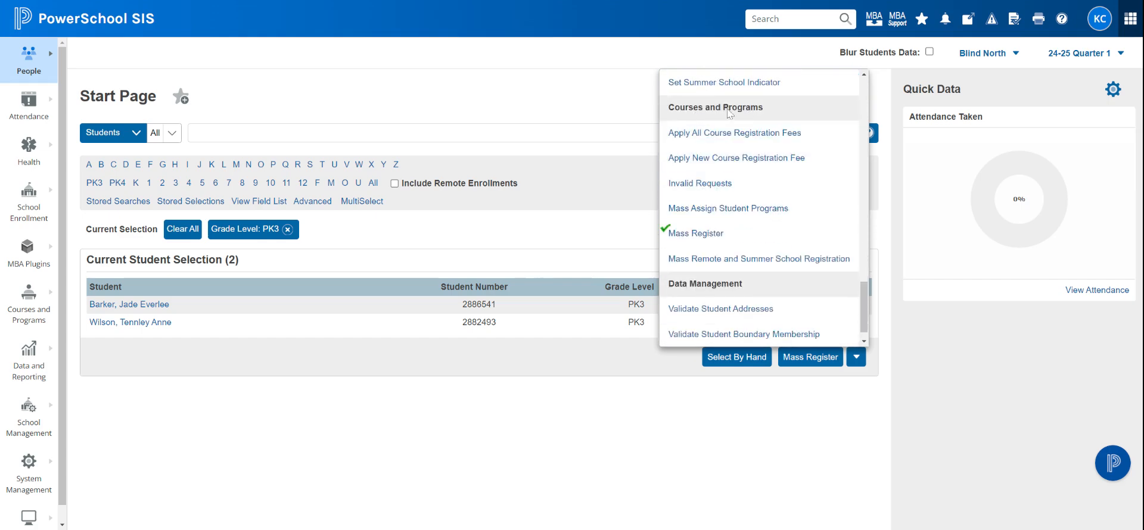
pyautogui.moveTo(694, 234)
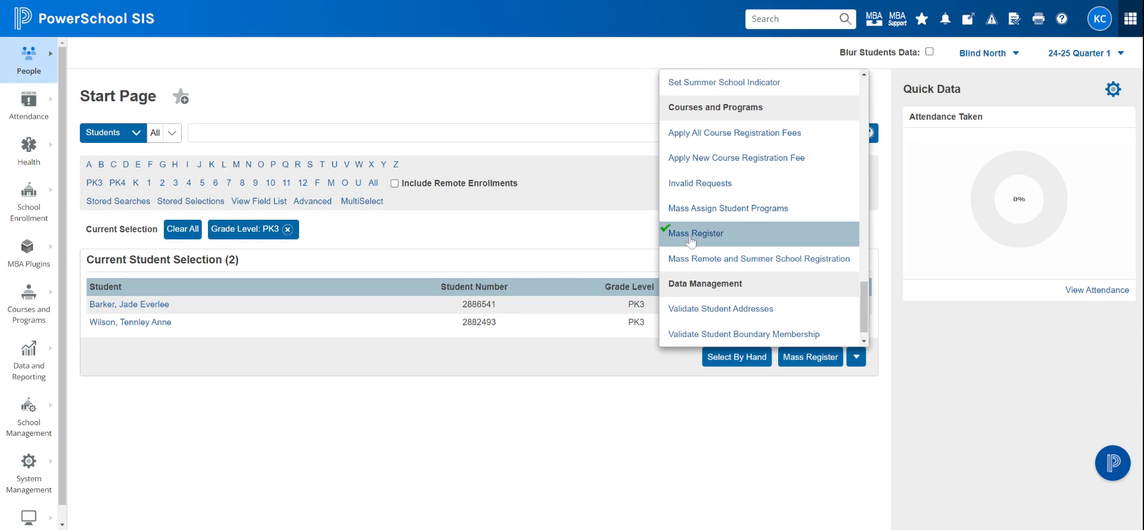
pyautogui.click(694, 234)
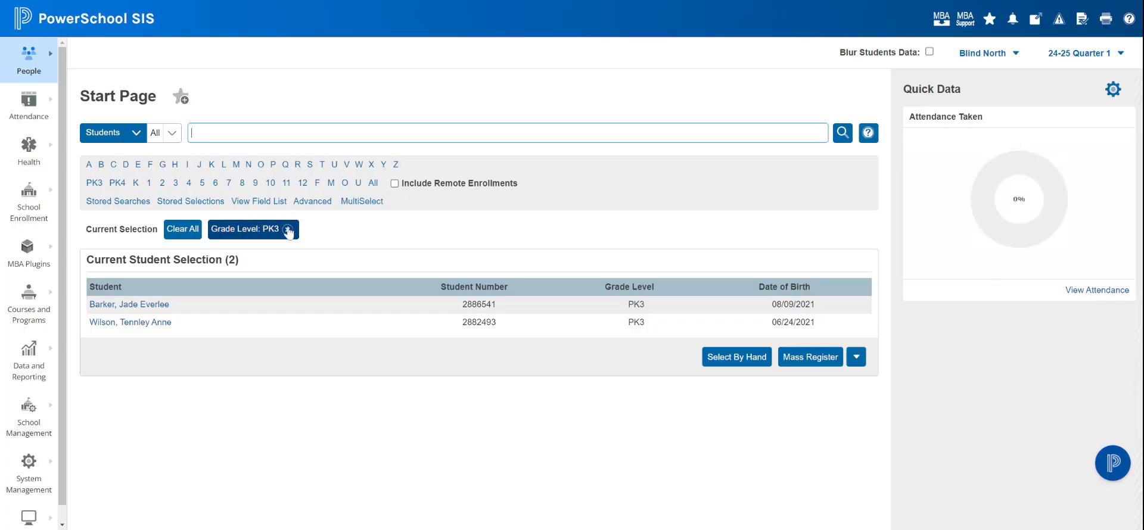
# Step: From all students, hand-pick Brady, Gardner and Harbath and update the selection
pyautogui.click(373, 183)
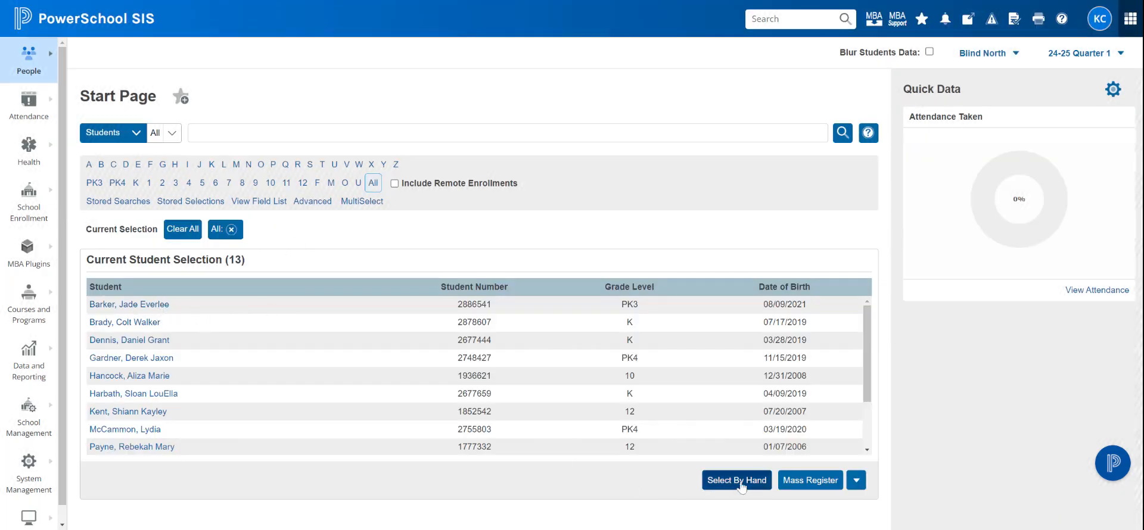
pyautogui.click(736, 480)
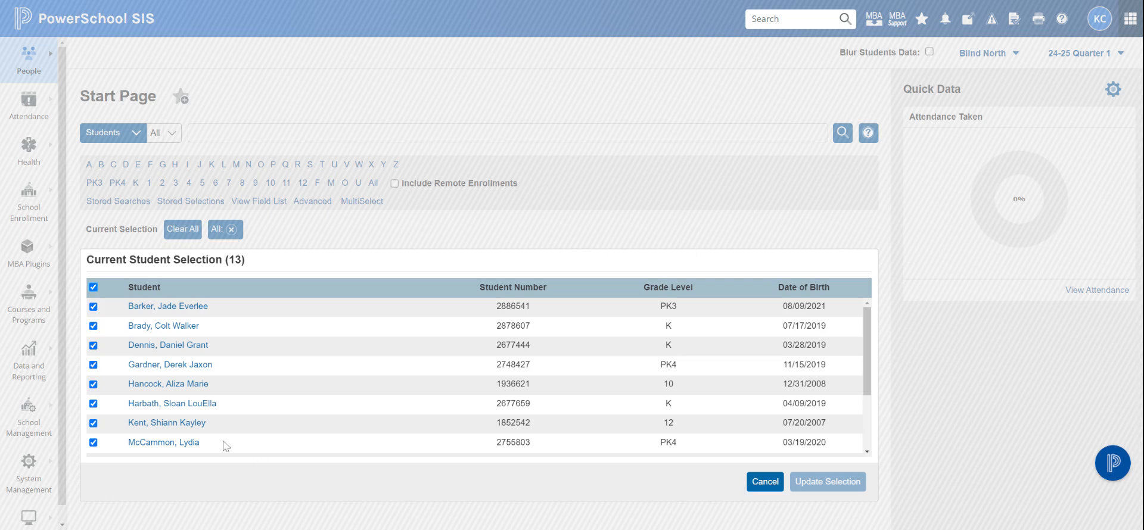
pyautogui.click(93, 287)
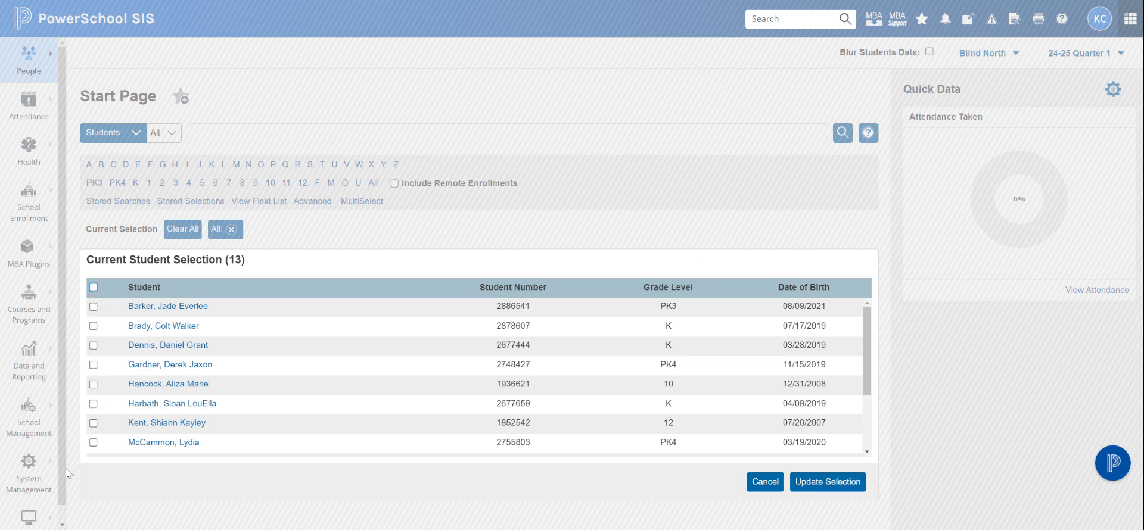
pyautogui.click(93, 364)
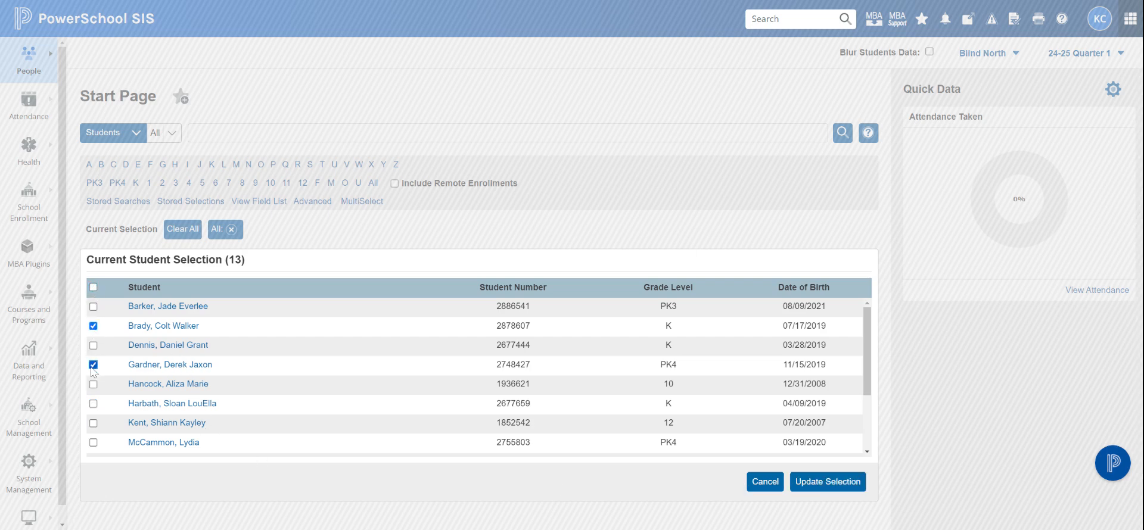
pyautogui.click(93, 402)
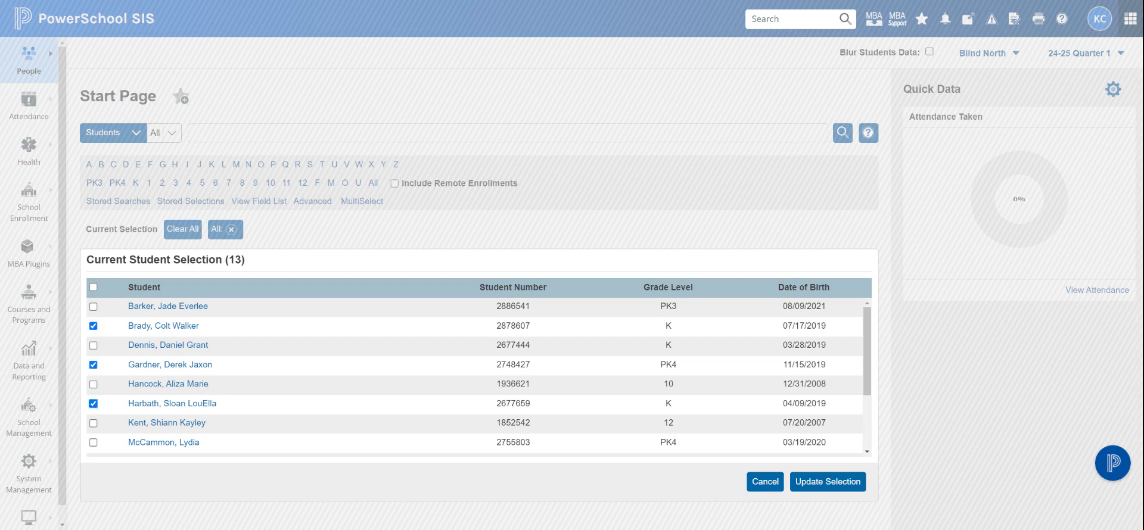
pyautogui.moveTo(593, 493)
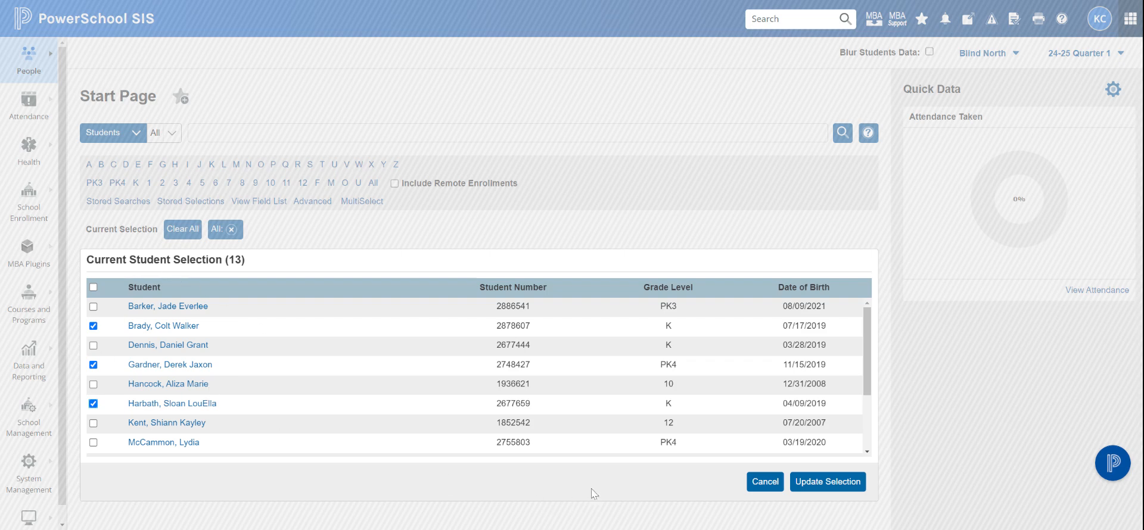
pyautogui.click(827, 481)
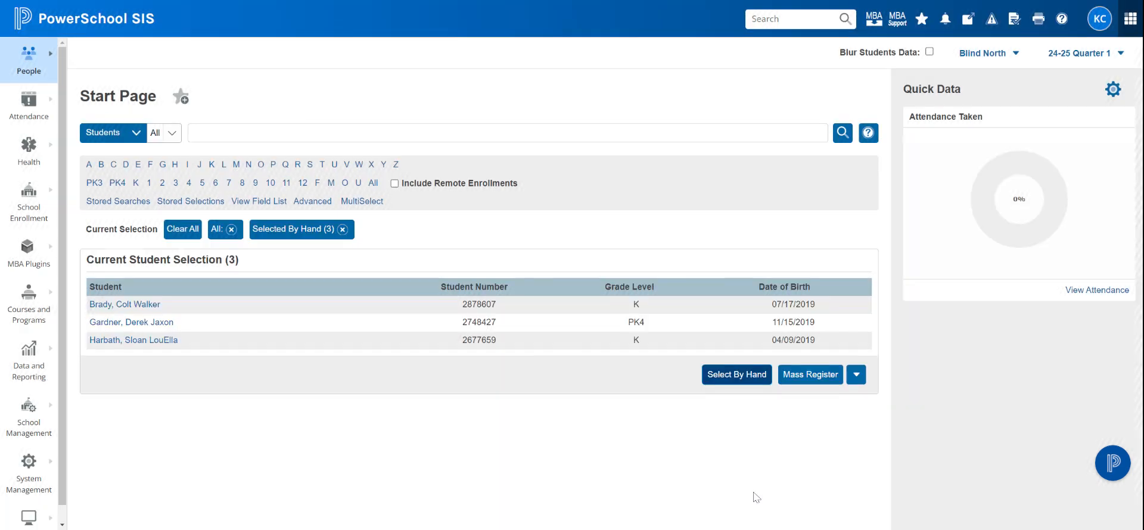
pyautogui.moveTo(212, 317)
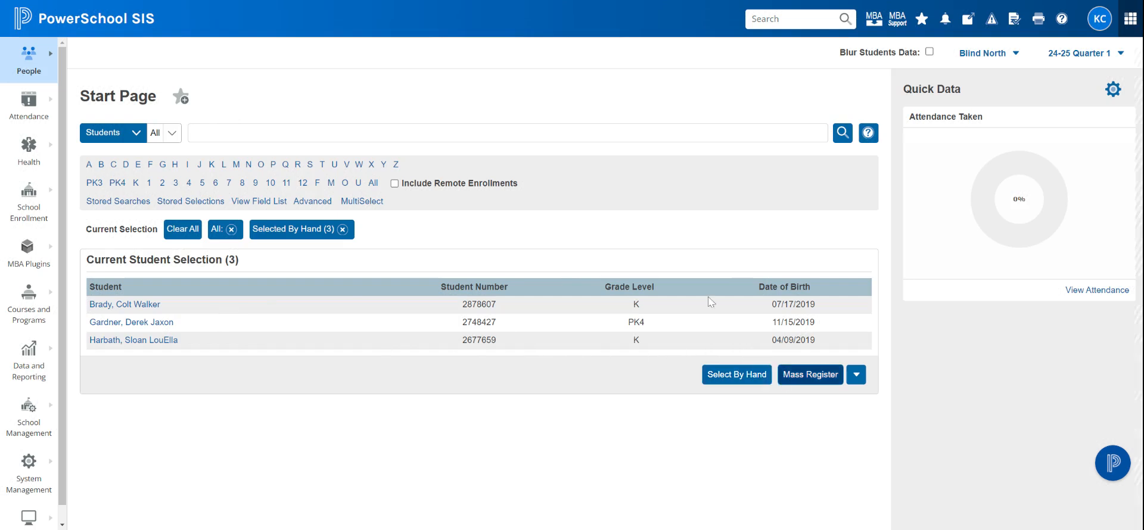
pyautogui.click(808, 374)
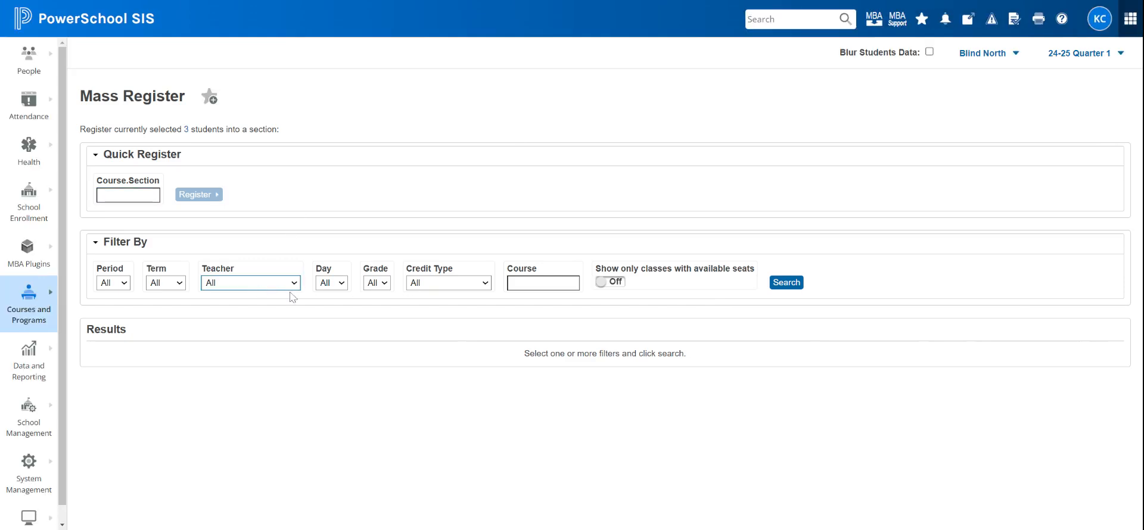
pyautogui.click(249, 282)
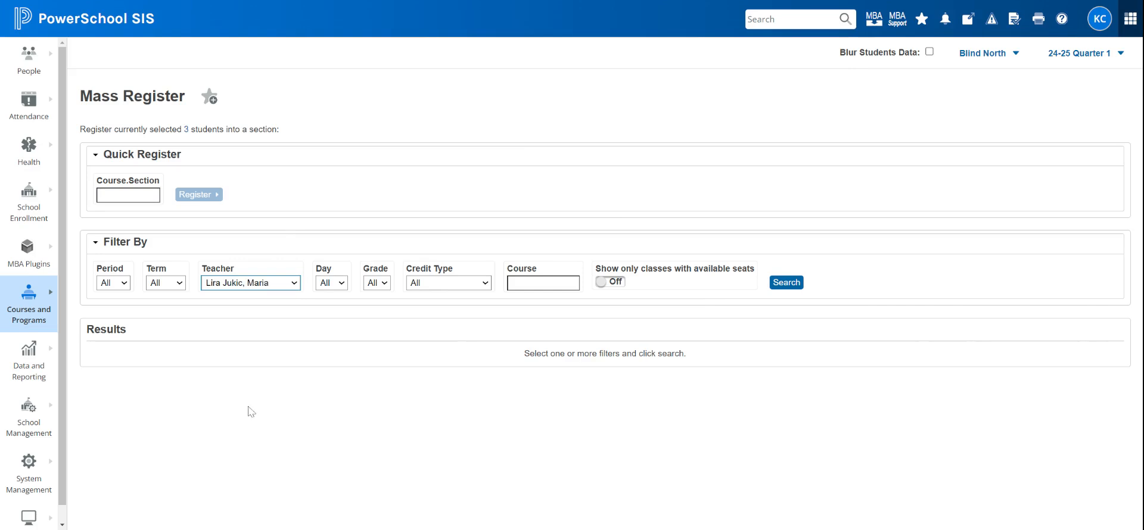
pyautogui.click(785, 282)
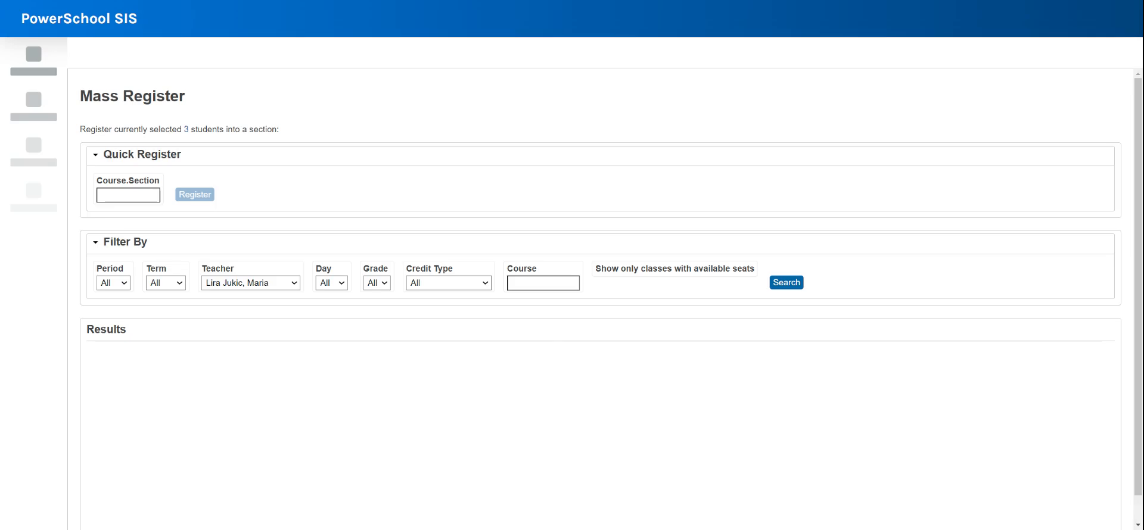
pyautogui.click(785, 283)
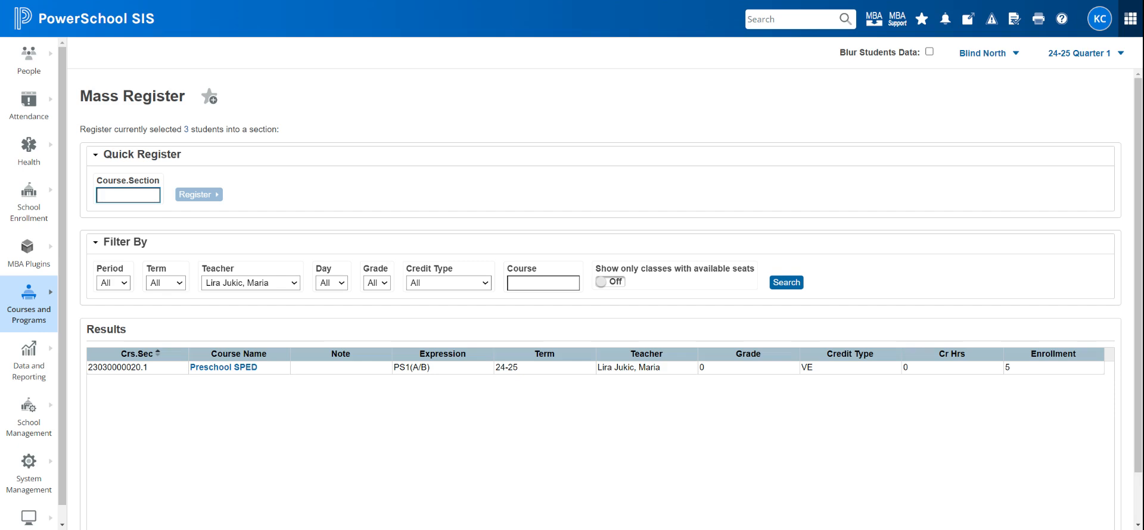
pyautogui.moveTo(210, 359)
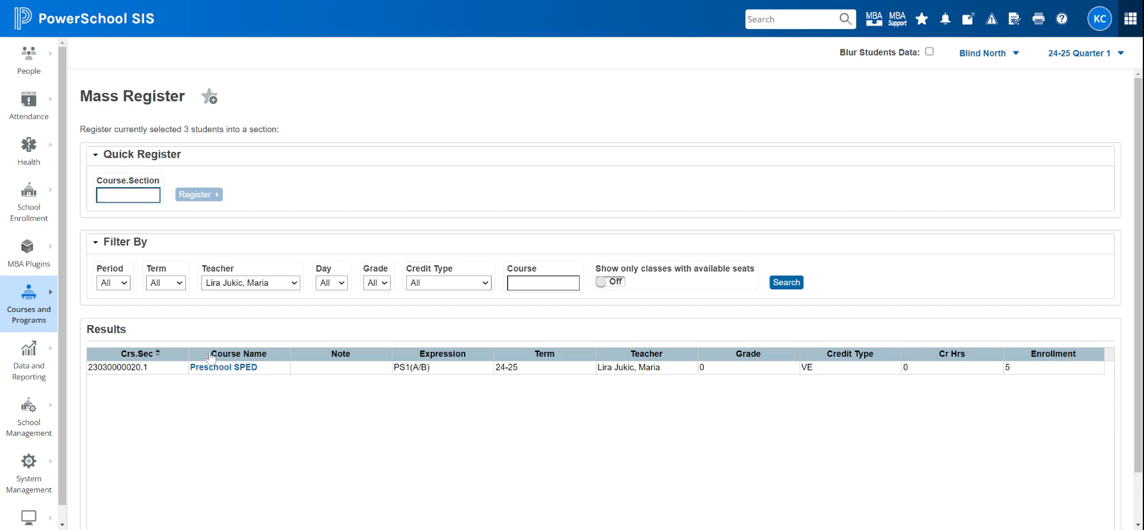
pyautogui.click(127, 194)
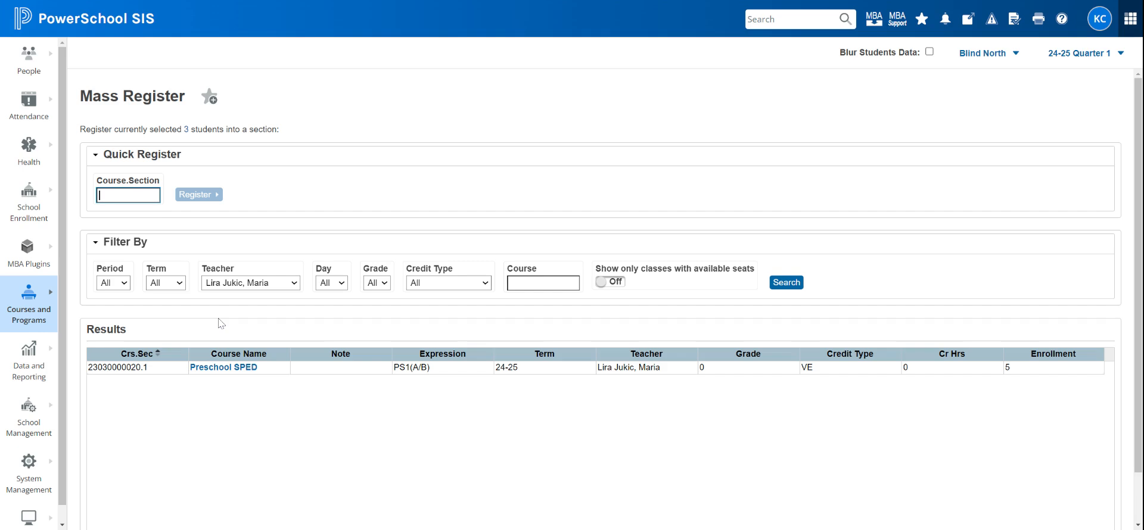
pyautogui.moveTo(258, 341)
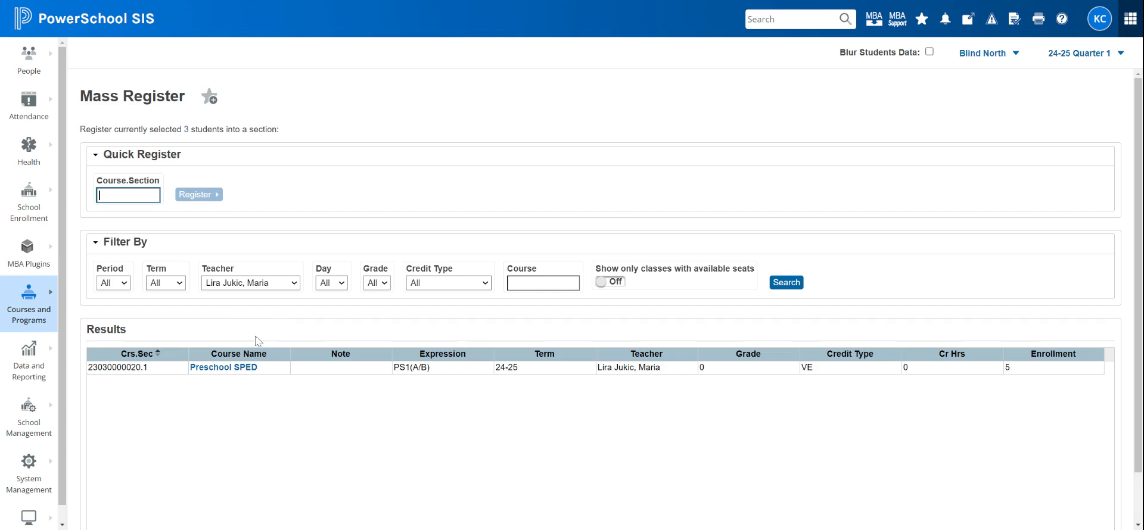
pyautogui.moveTo(210, 374)
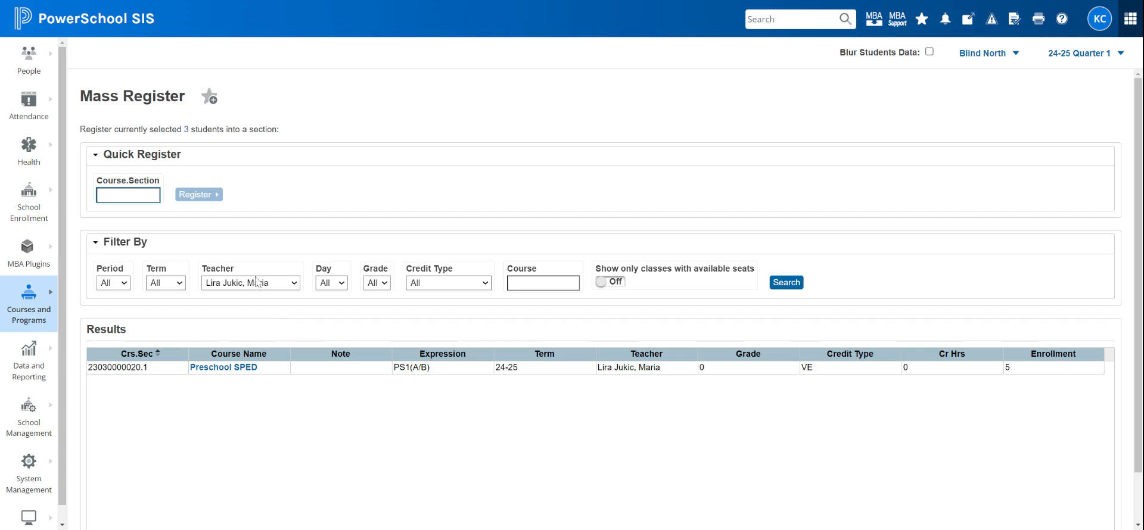
pyautogui.moveTo(346, 321)
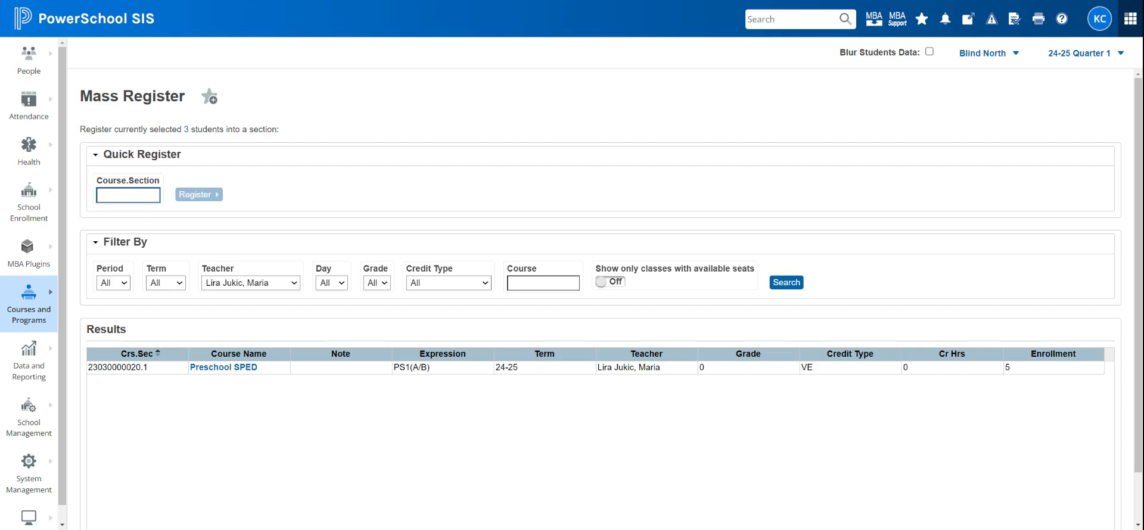
pyautogui.moveTo(291, 251)
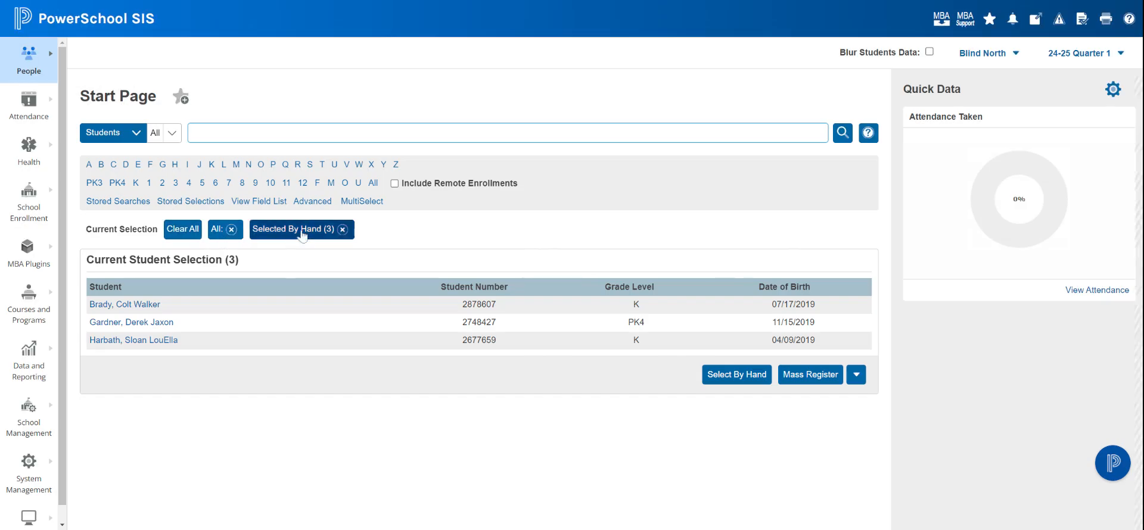
# Step: Remove the Selected By Hand (3) filter and open Brady's student record
pyautogui.click(220, 229)
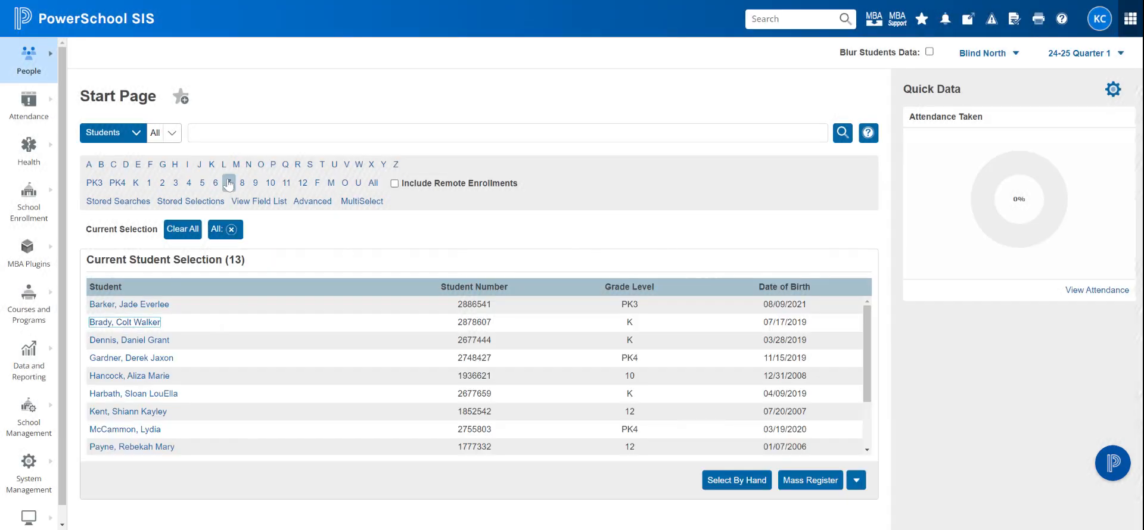
pyautogui.click(124, 321)
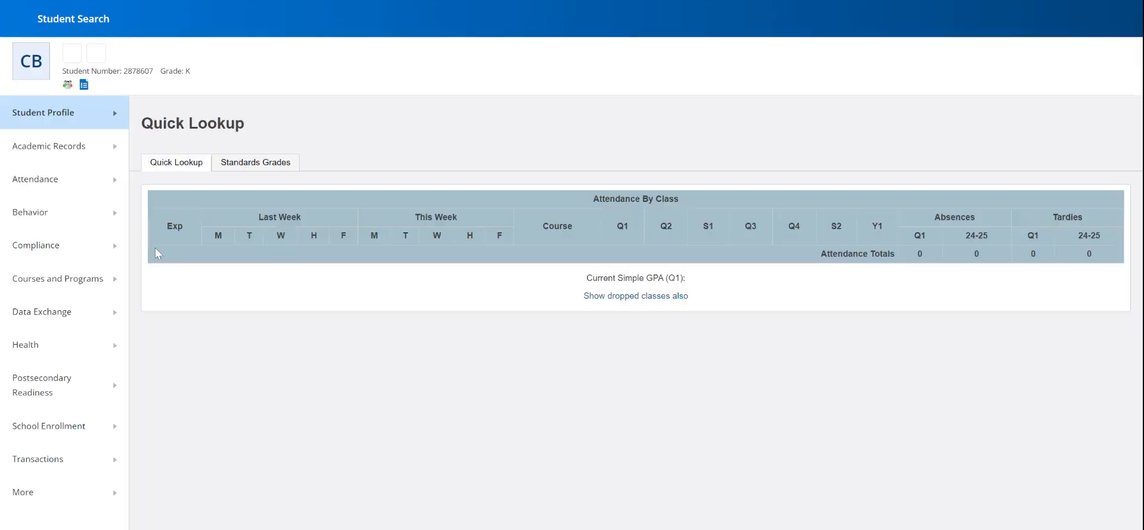
pyautogui.moveTo(55, 281)
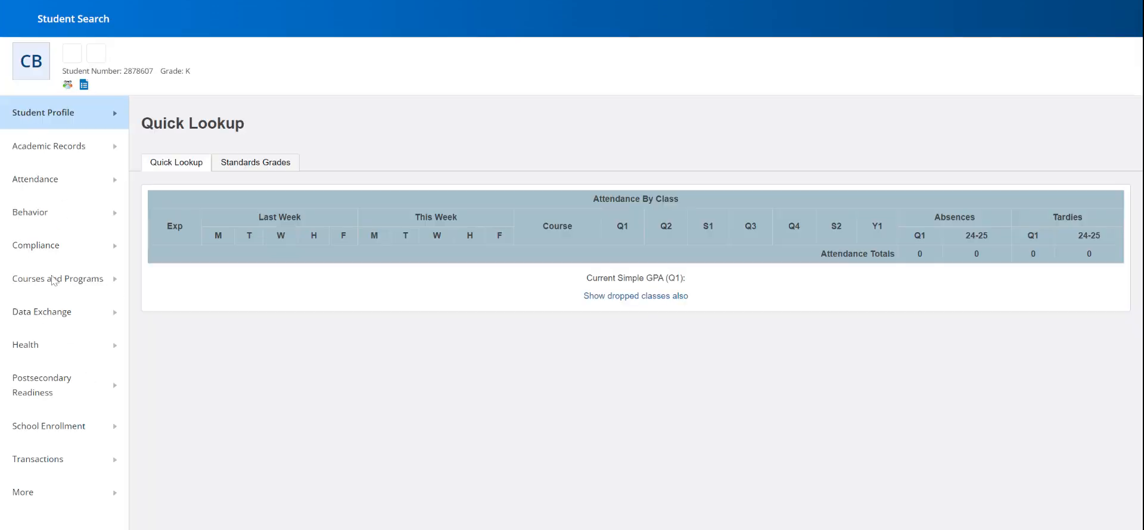
# Step: Open Brady's Modify Course Schedule page from Courses and Programs
pyautogui.click(57, 280)
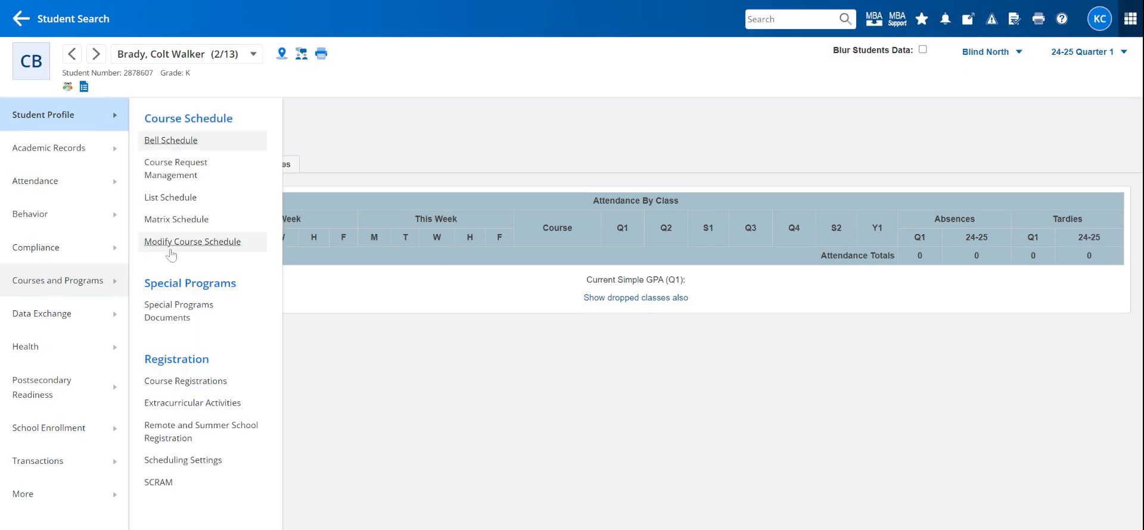
pyautogui.moveTo(191, 242)
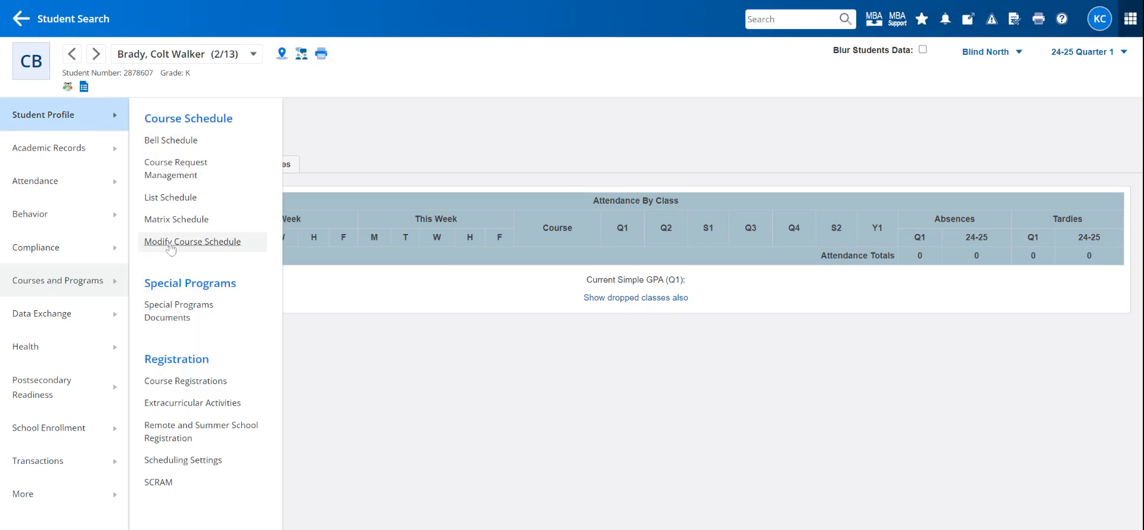
pyautogui.click(193, 242)
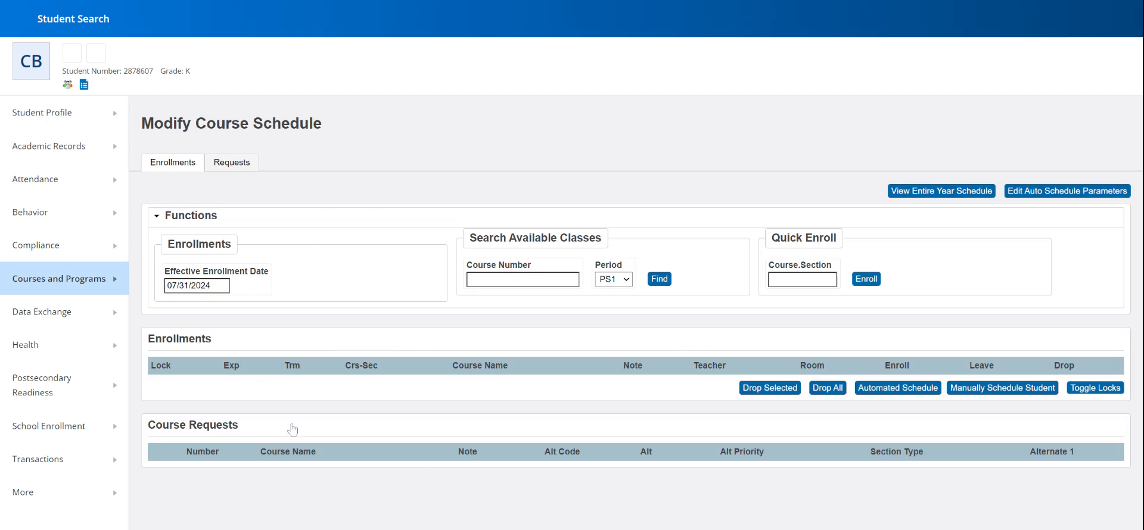
# Step: Set the effective enrollment date to 08/14/2024 via the calendar
pyautogui.click(196, 286)
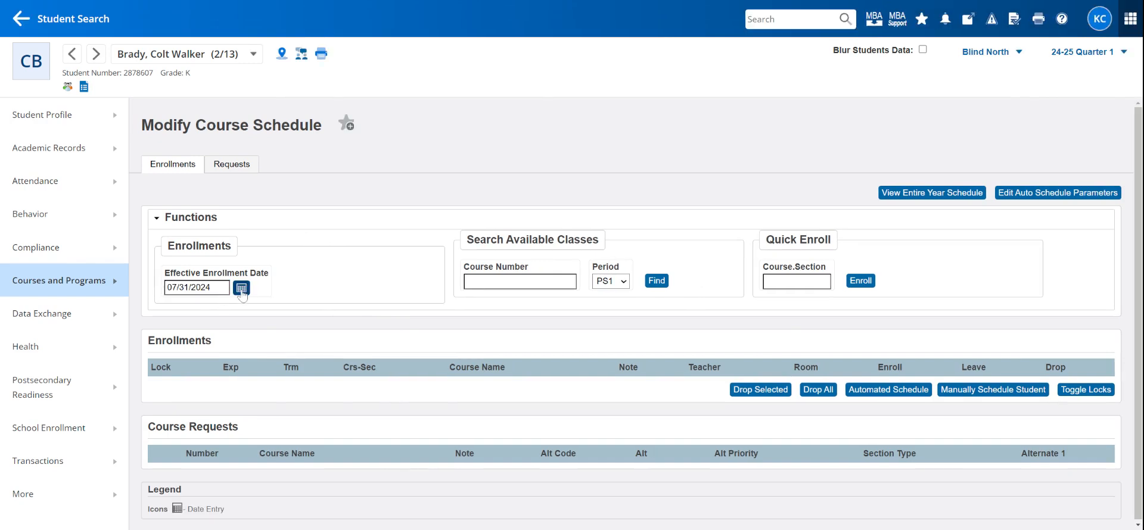
pyautogui.click(241, 287)
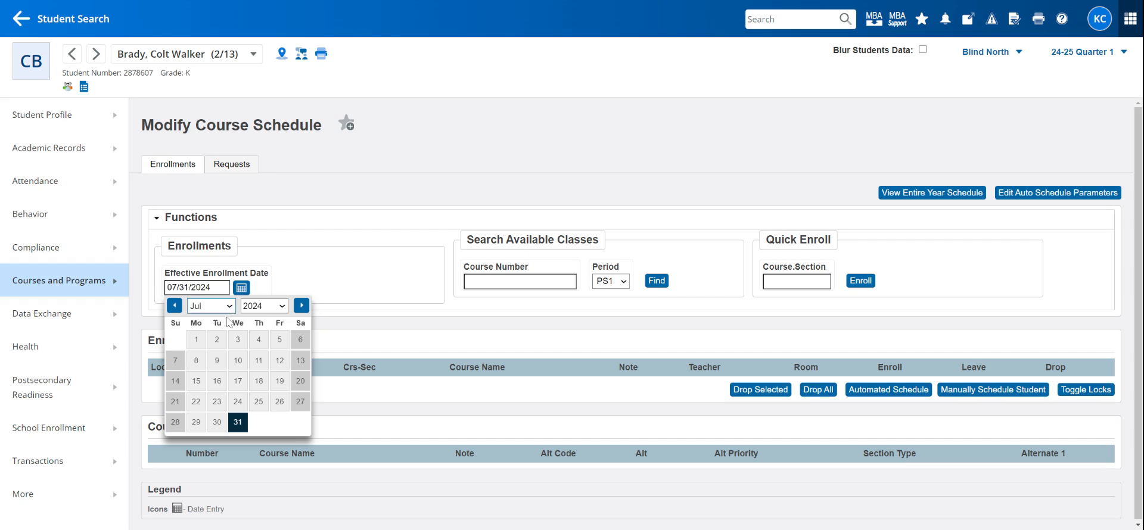
pyautogui.click(300, 305)
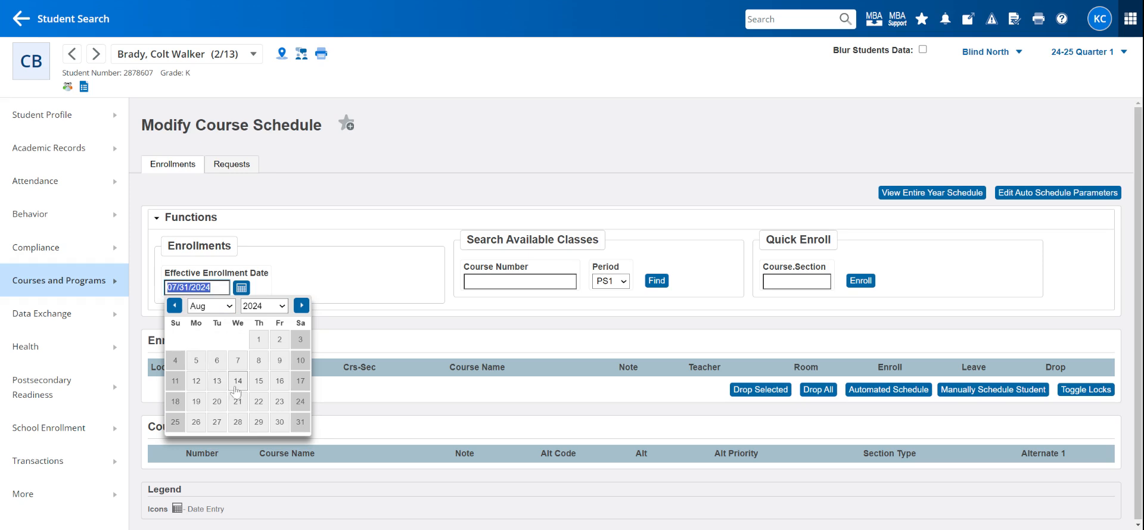
pyautogui.click(237, 381)
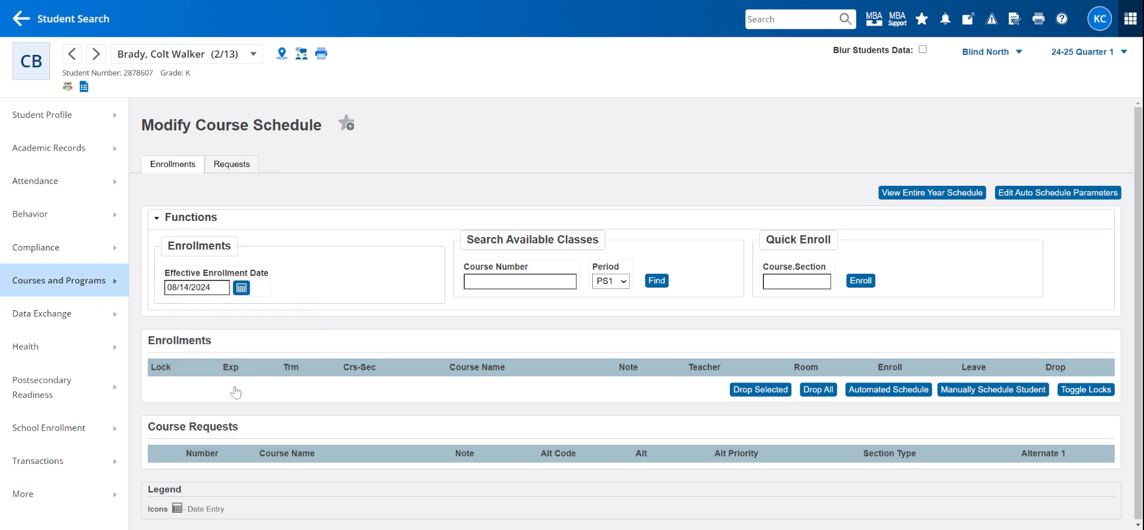
pyautogui.moveTo(298, 236)
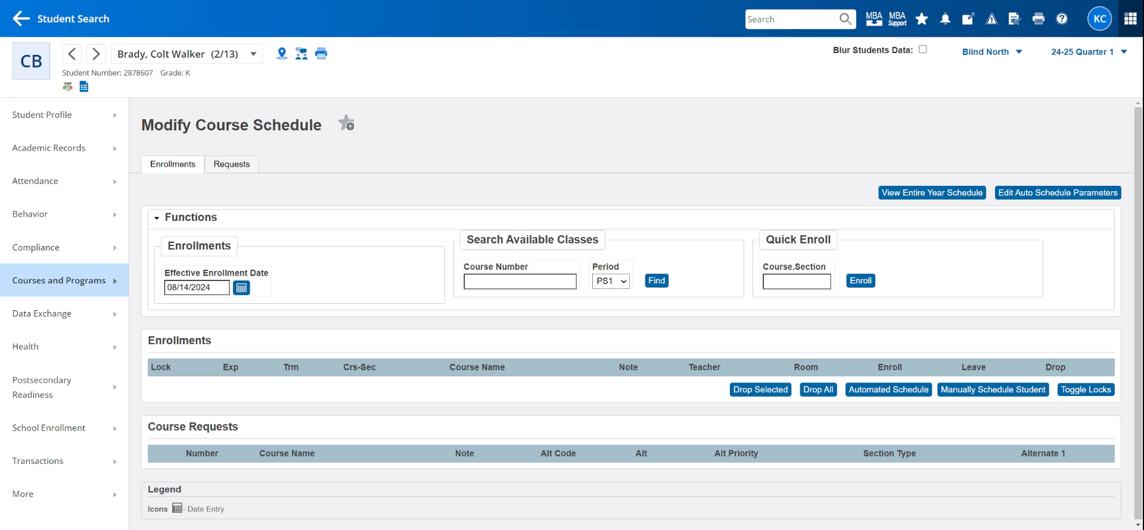
pyautogui.moveTo(226, 312)
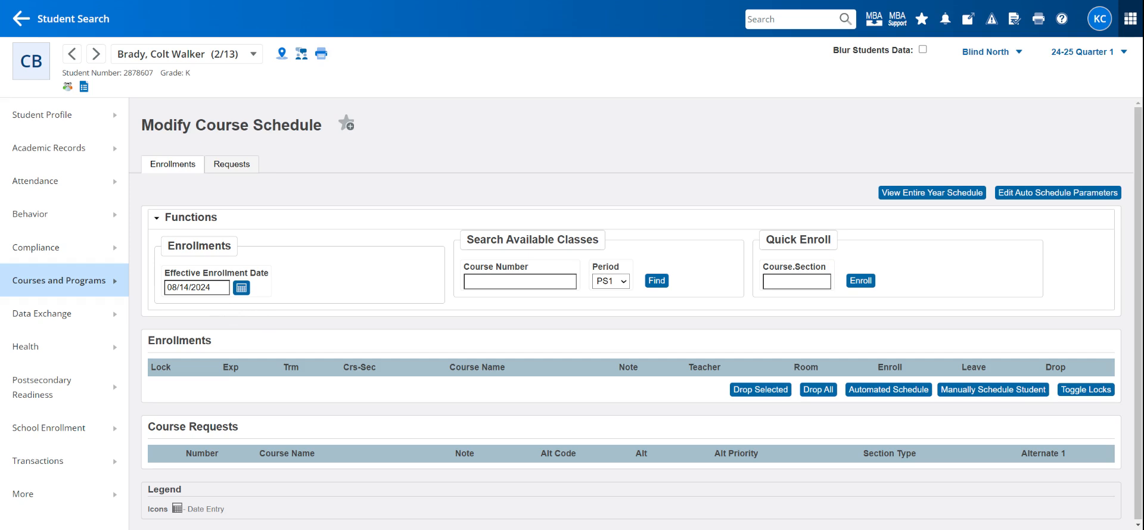
# Step: Find the available classes in period PS1 for Brady
pyautogui.click(241, 287)
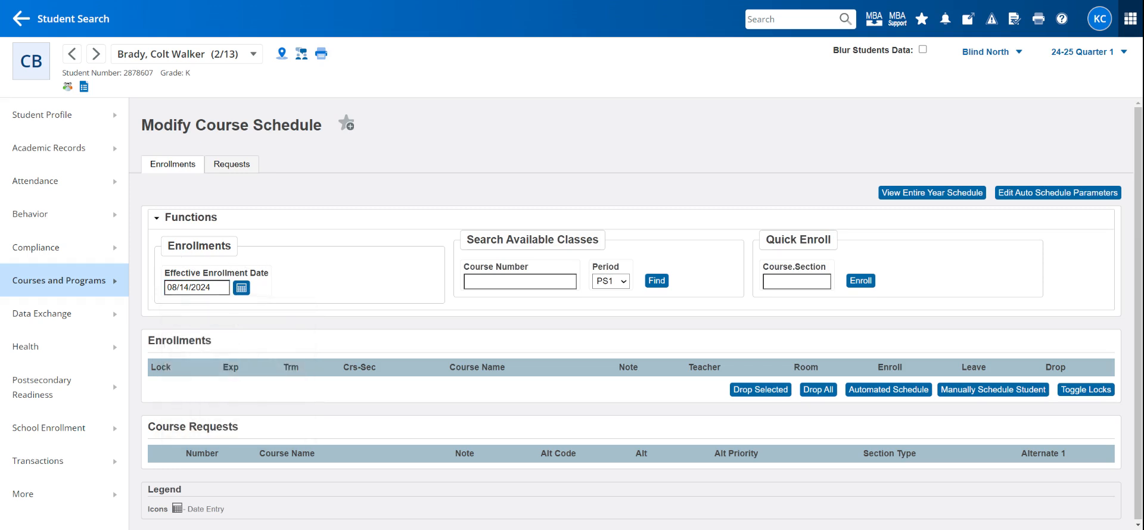
pyautogui.moveTo(797, 345)
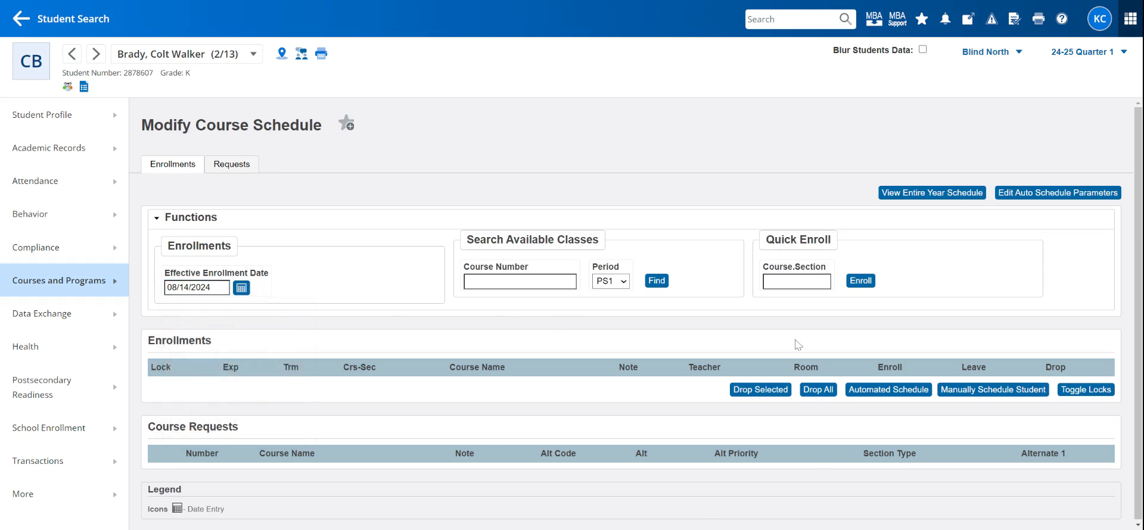
pyautogui.moveTo(439, 225)
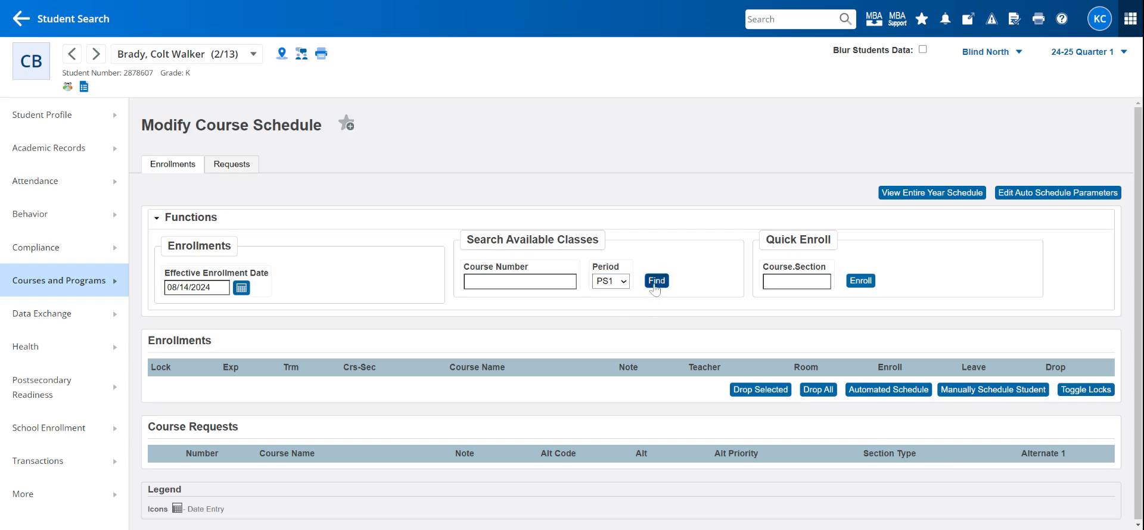
pyautogui.click(656, 281)
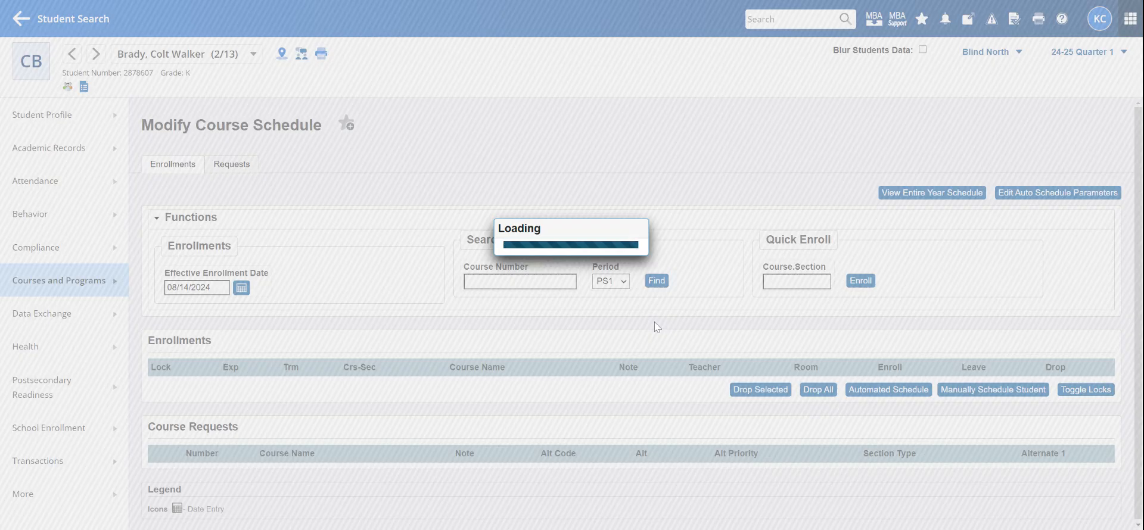
pyautogui.click(654, 281)
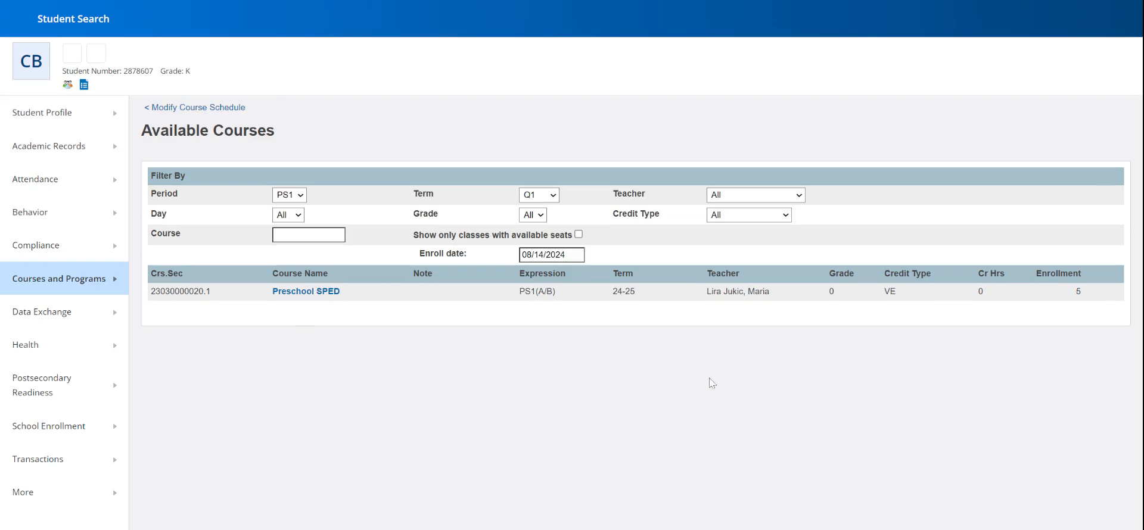
pyautogui.moveTo(295, 303)
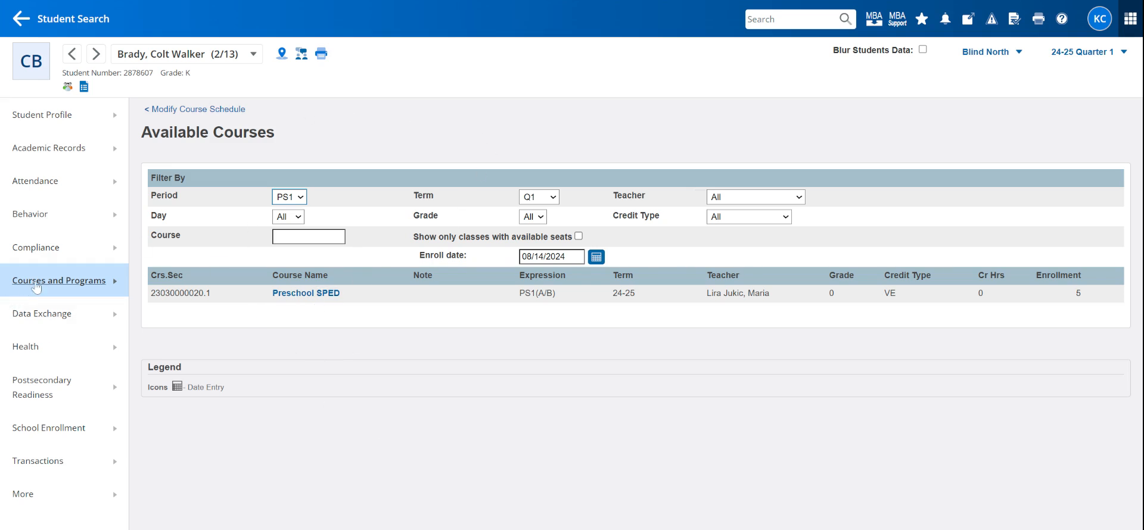
pyautogui.click(59, 281)
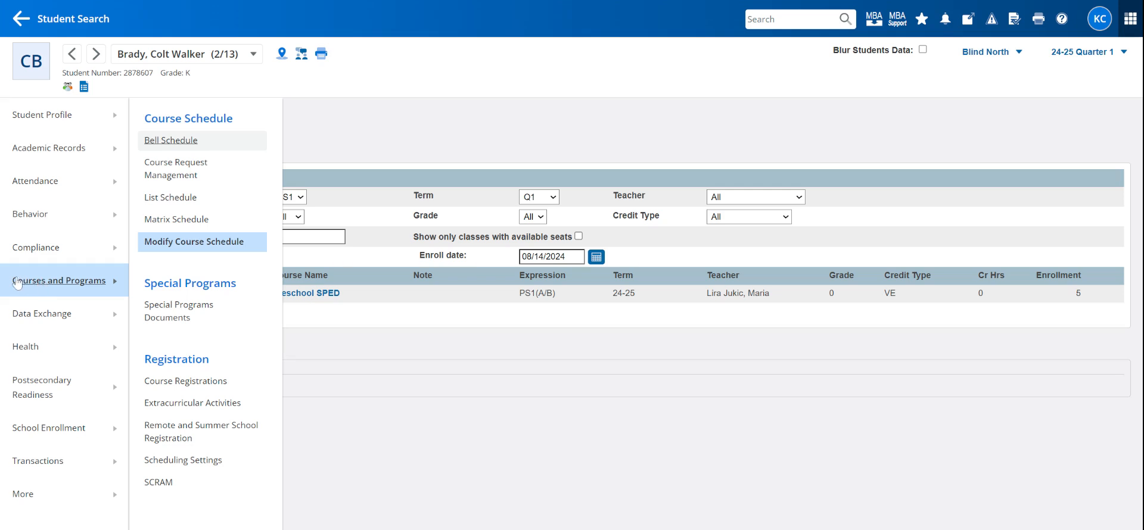
pyautogui.moveTo(193, 242)
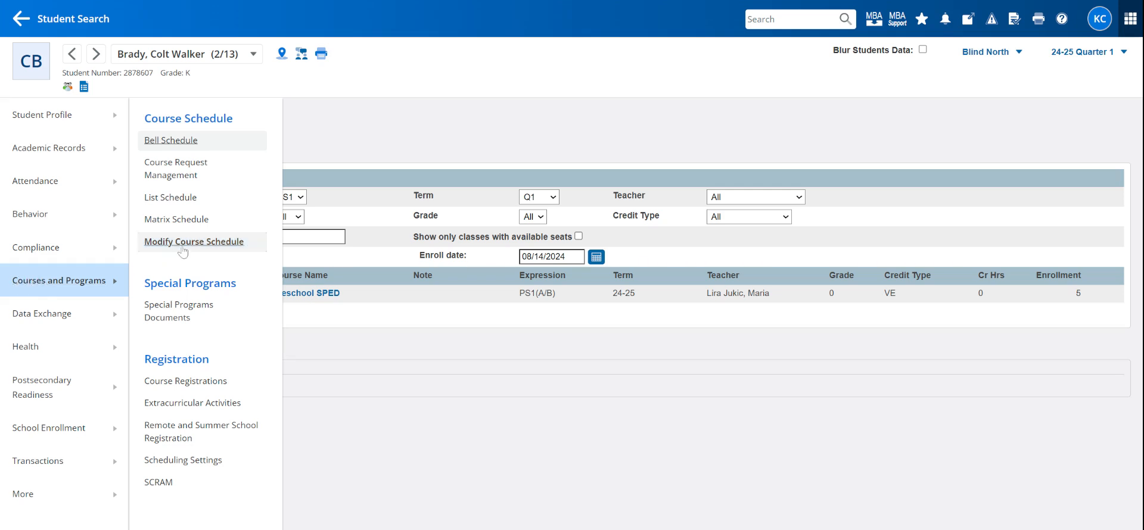
pyautogui.click(193, 241)
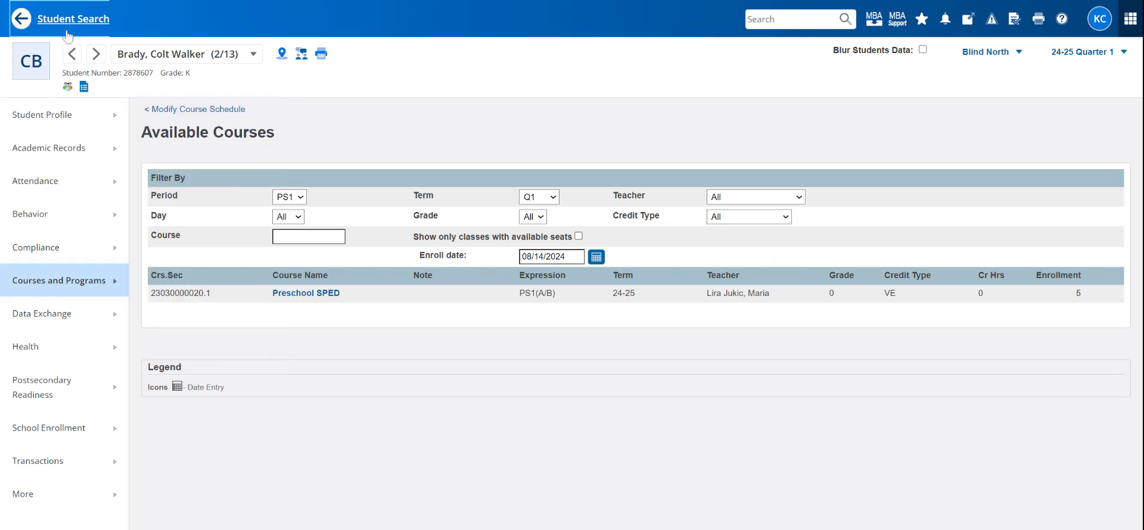
# Step: Return to the Start Page with the 13-student selection and focus the student search box
pyautogui.click(72, 18)
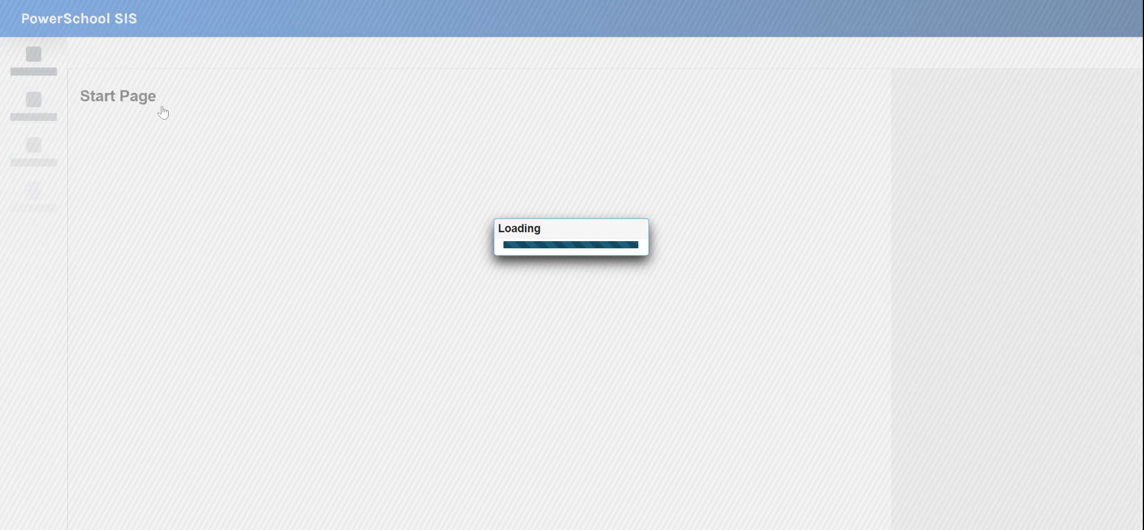
pyautogui.moveTo(348, 371)
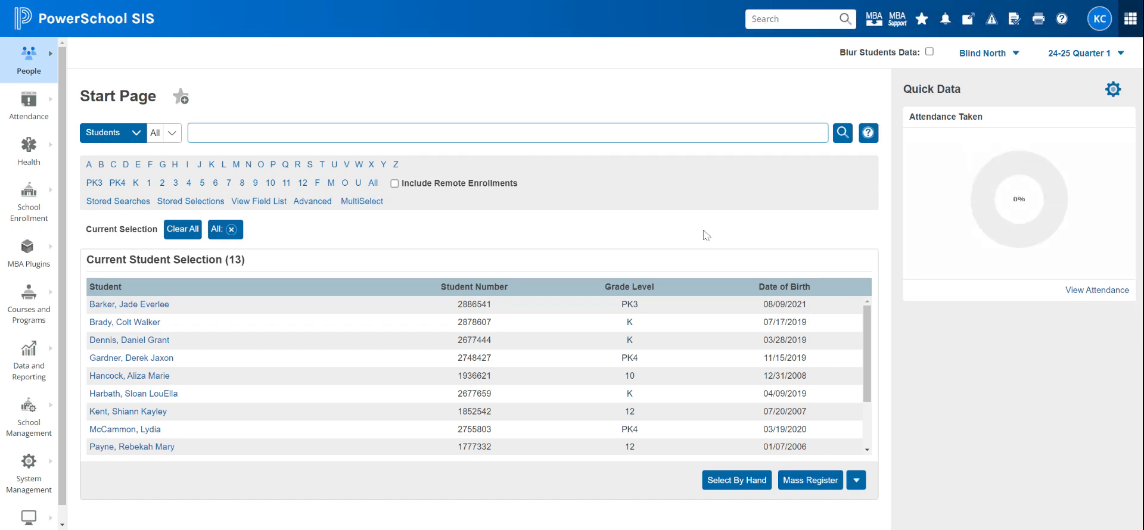
pyautogui.moveTo(722, 415)
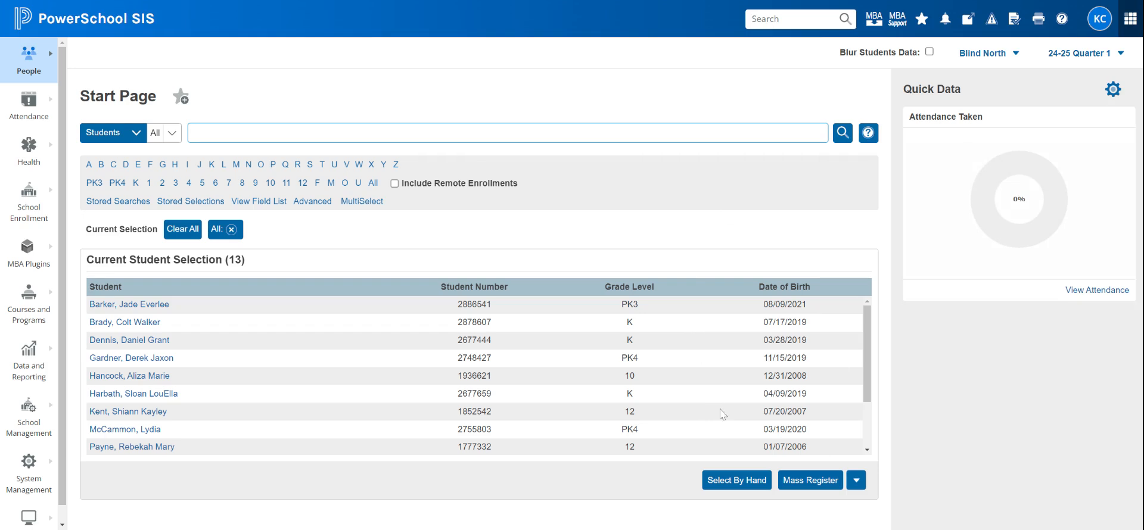
pyautogui.moveTo(711, 256)
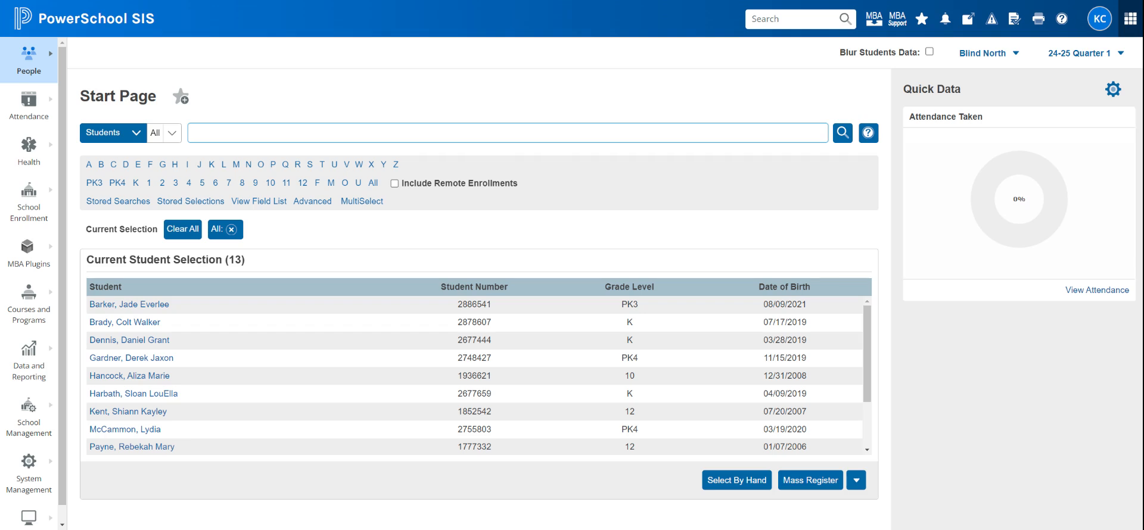
pyautogui.moveTo(684, 252)
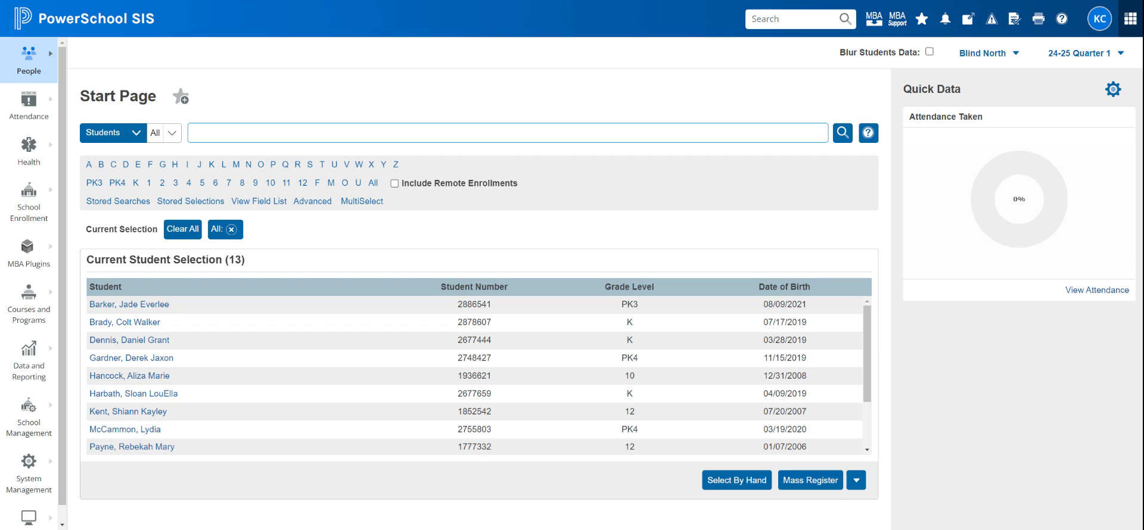
pyautogui.click(508, 132)
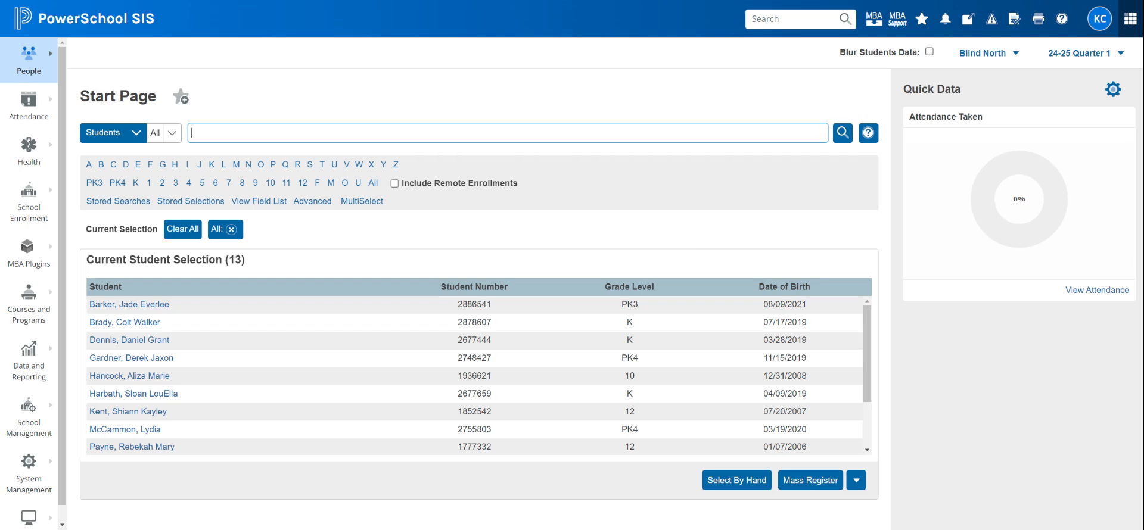